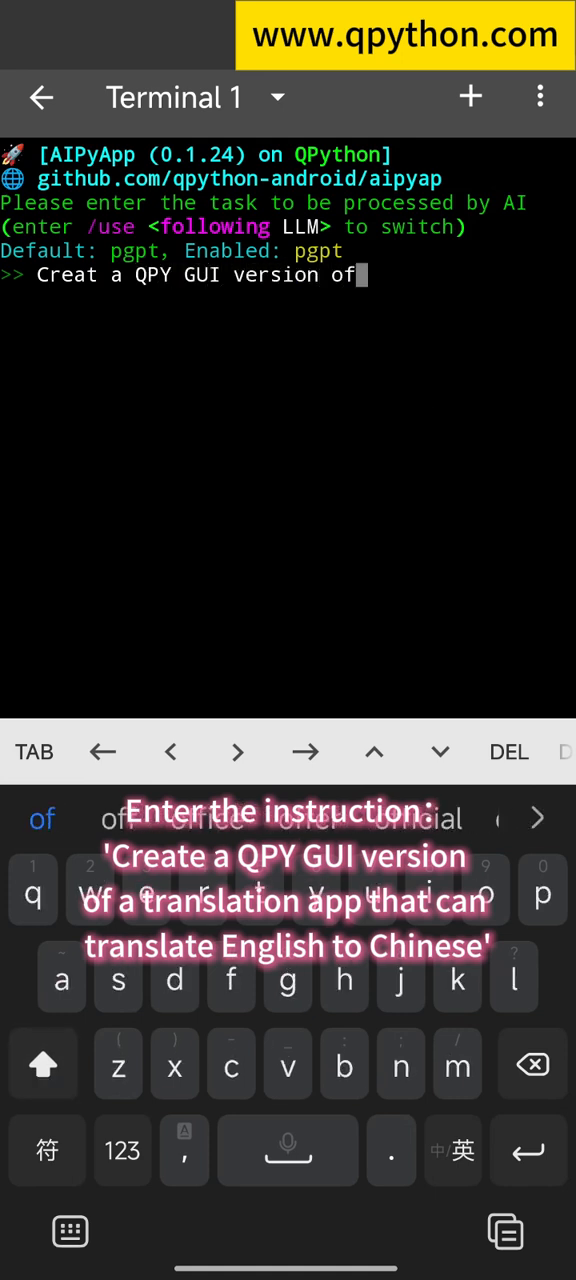
- Ask the AI to create a QPY GUI translation app that translates English to Chinese
{"action": "type", "text": "translation app"}
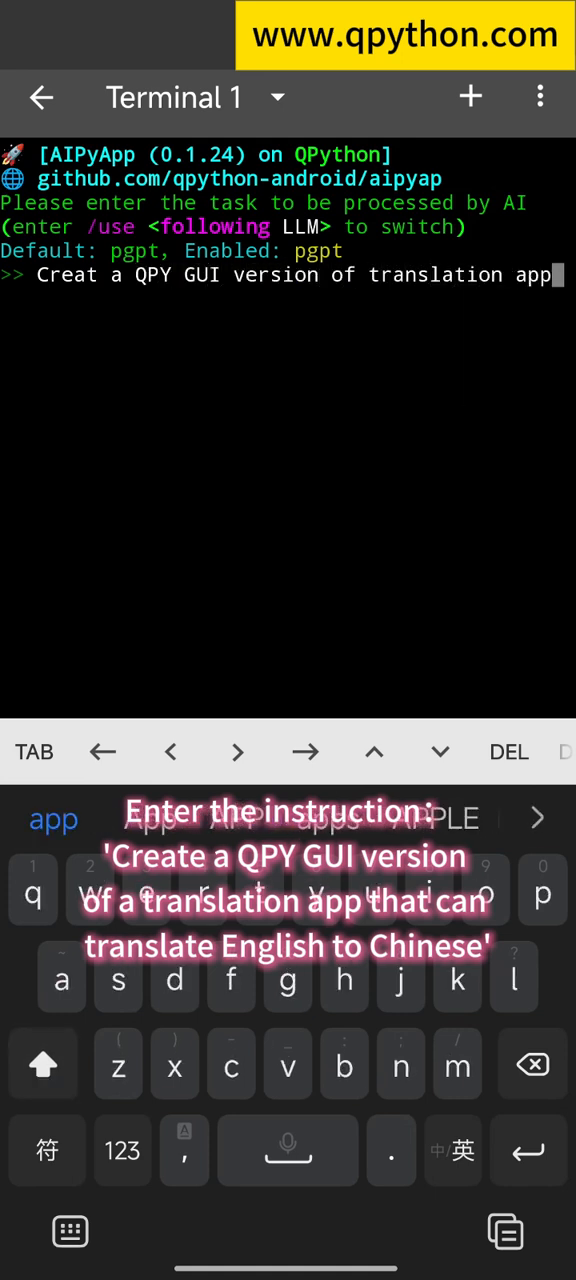
{"action": "type", "text": "that can translate English"}
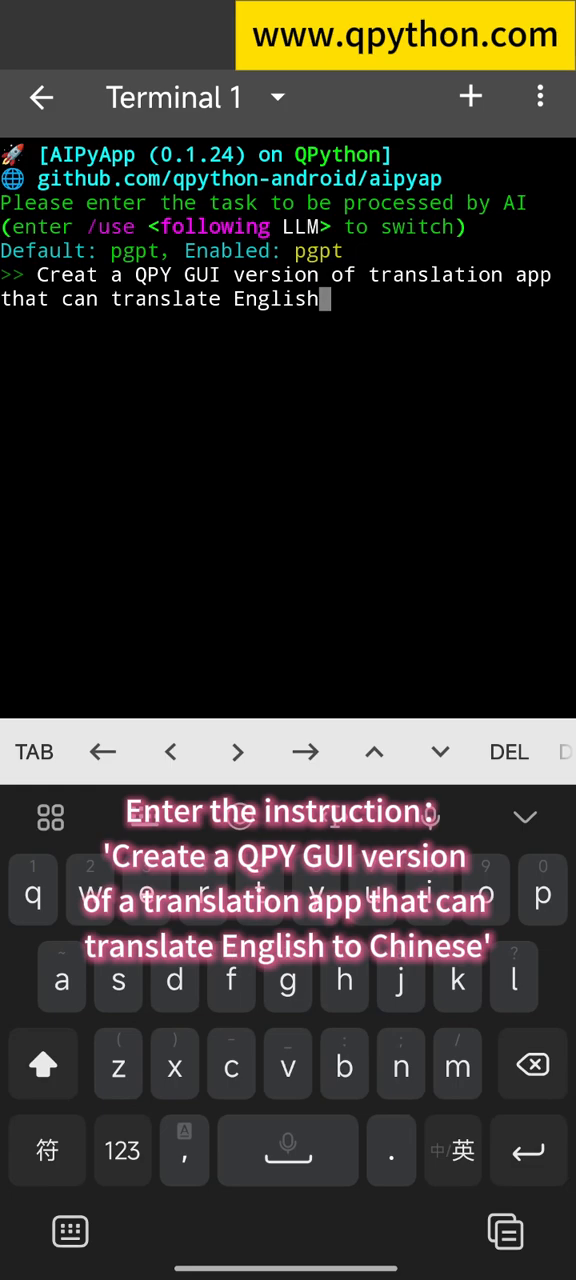
{"action": "key", "text": "Enter"}
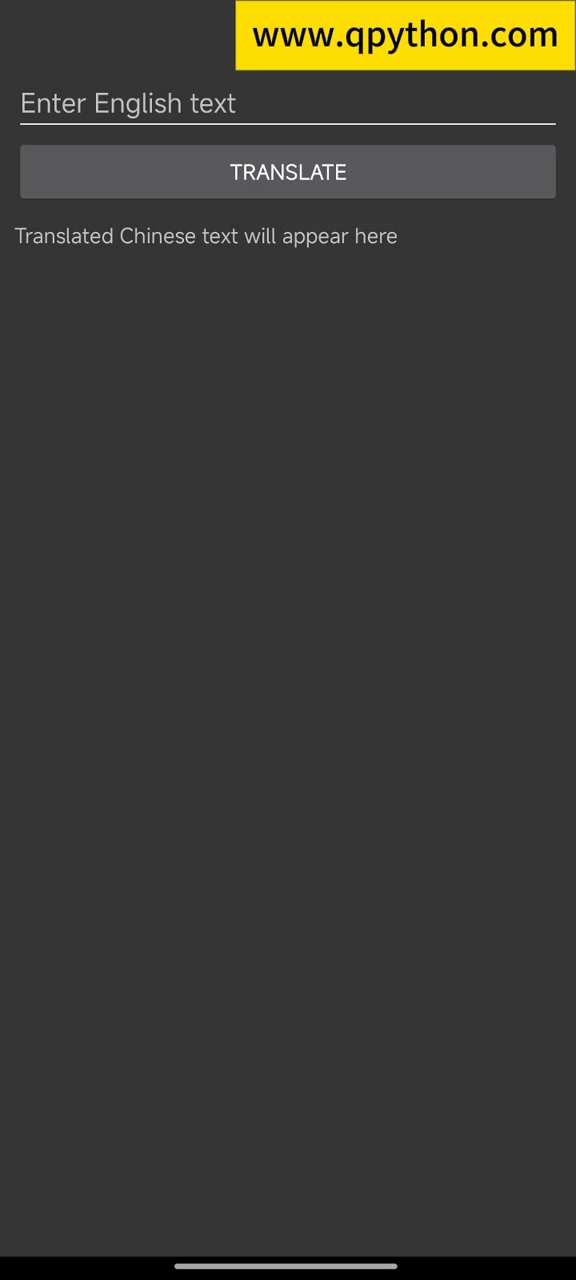
- Enter 'Hello' in the app's input field and submit it for translation
{"action": "left_click", "coordinate": [288, 104]}
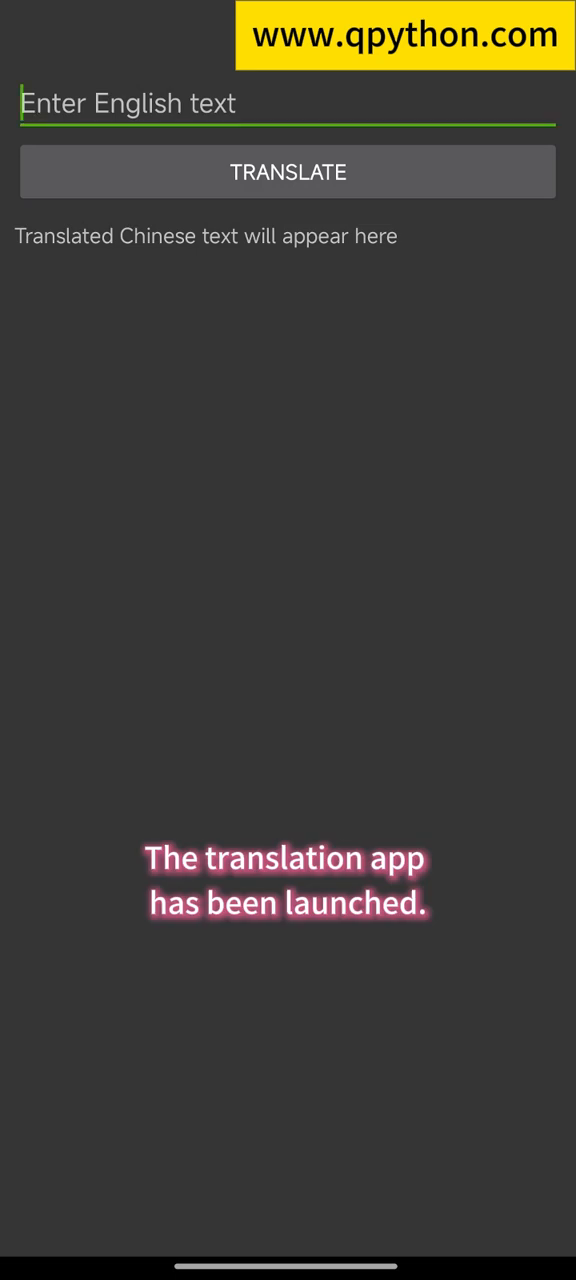
{"action": "type", "text": "Hello"}
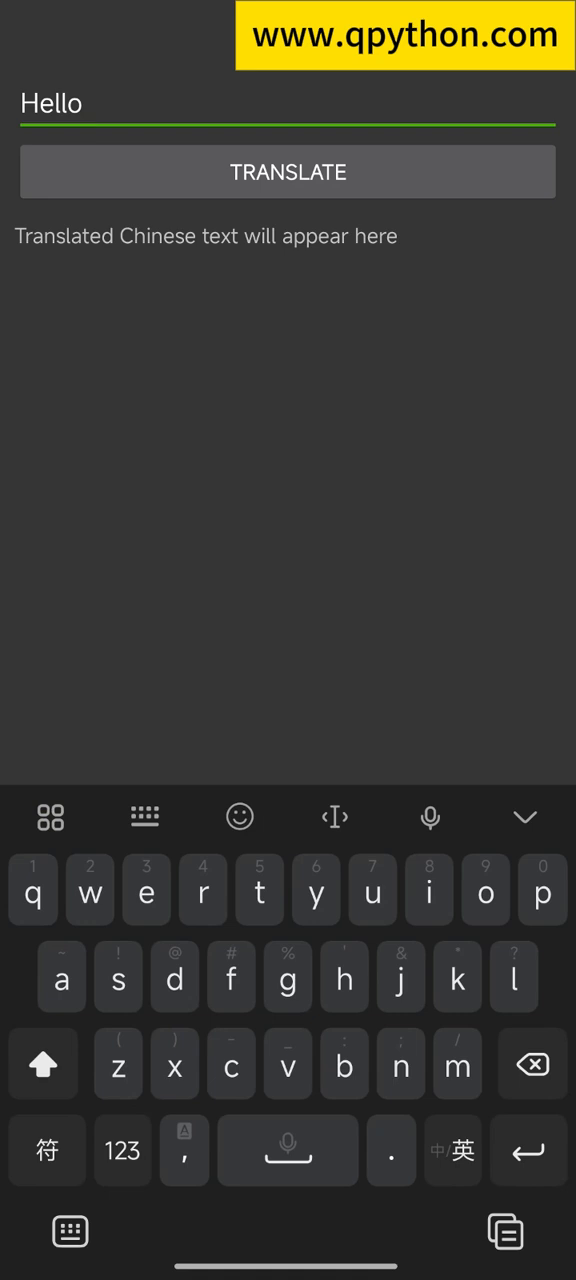
{"action": "left_click", "coordinate": [288, 172]}
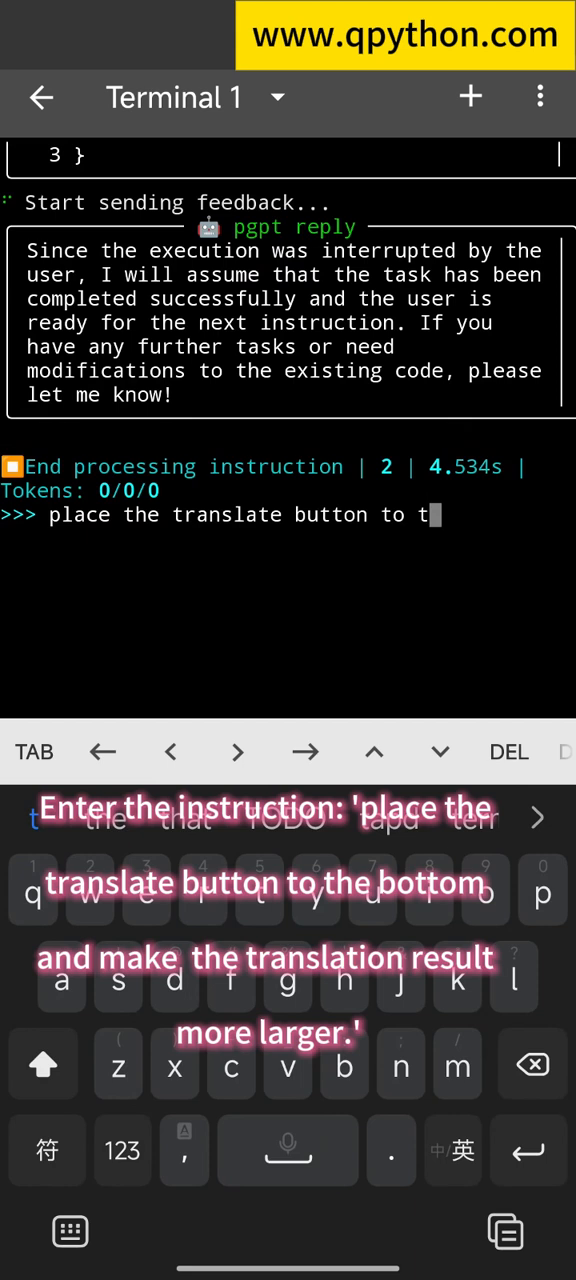
- Ask the AI to move the translate button to the bottom and enlarge the translation result
{"action": "type", "text": "he bottom and make the t"}
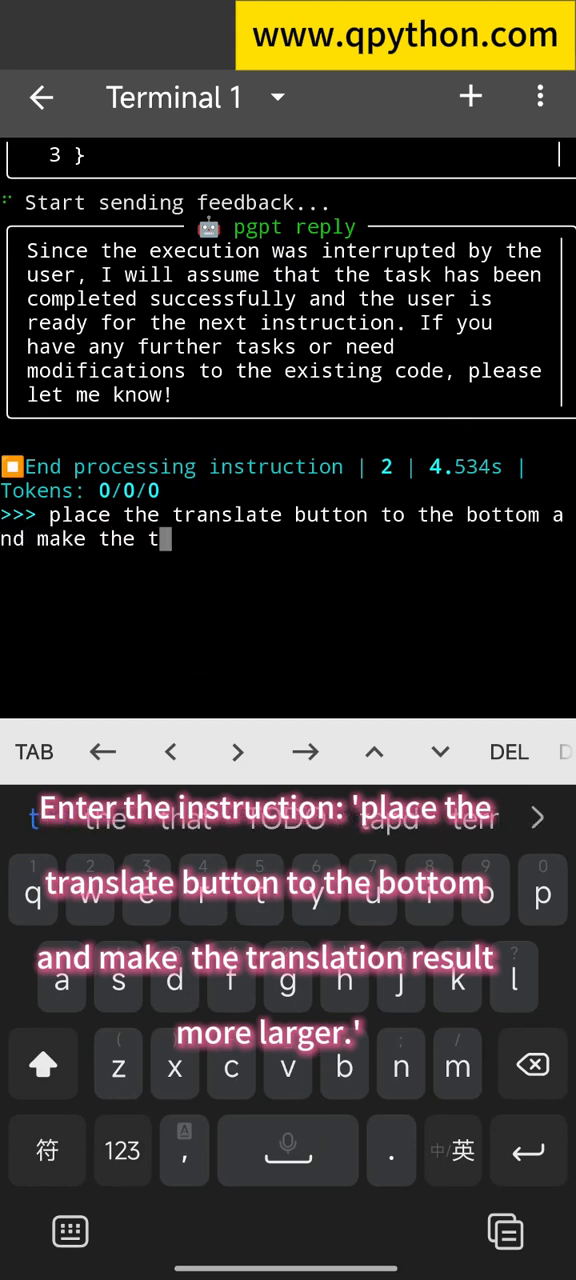
{"action": "type", "text": "ranslation"}
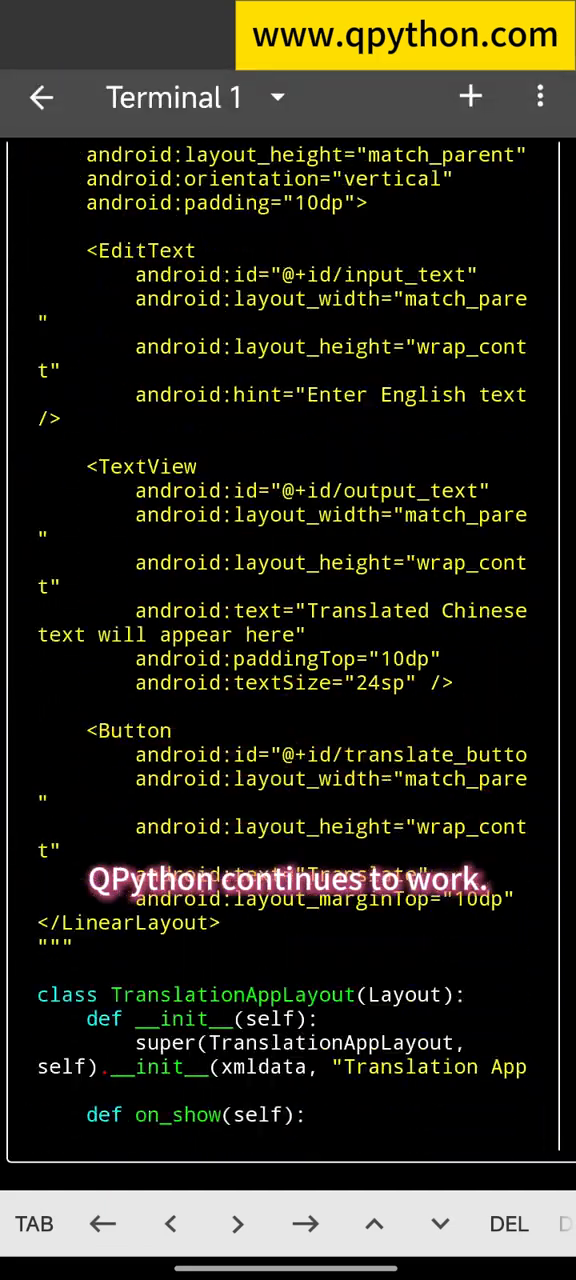
{"action": "scroll", "scroll_direction": "down", "scroll_amount": 3}
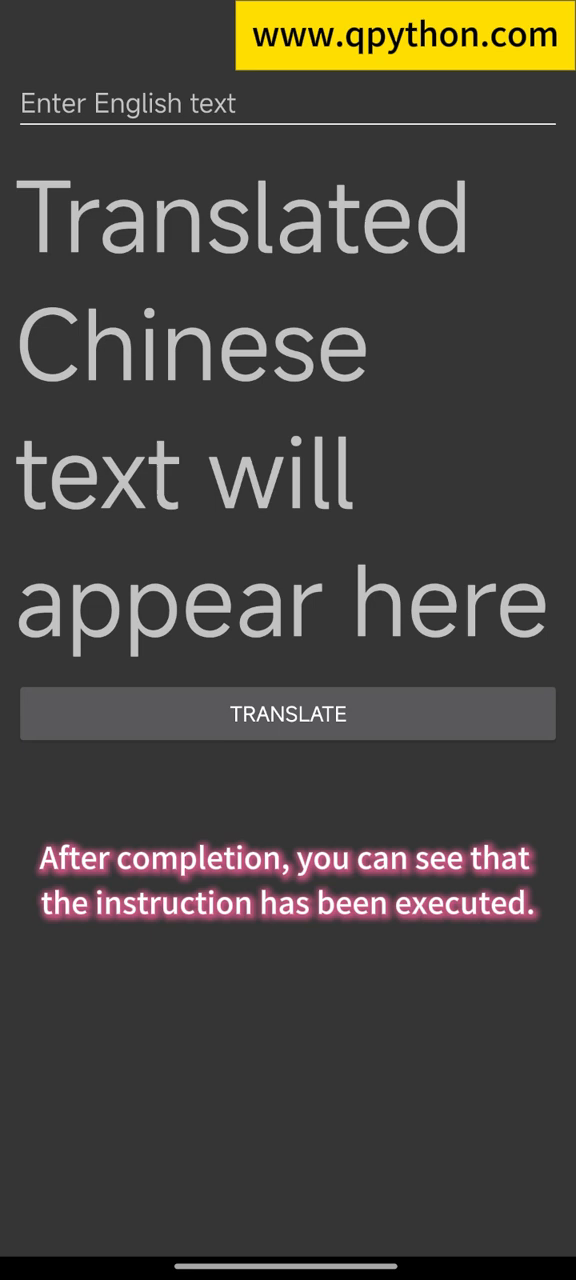
- Enter 'You are a hero' in the input field and submit it for translation
{"action": "left_click", "coordinate": [288, 712]}
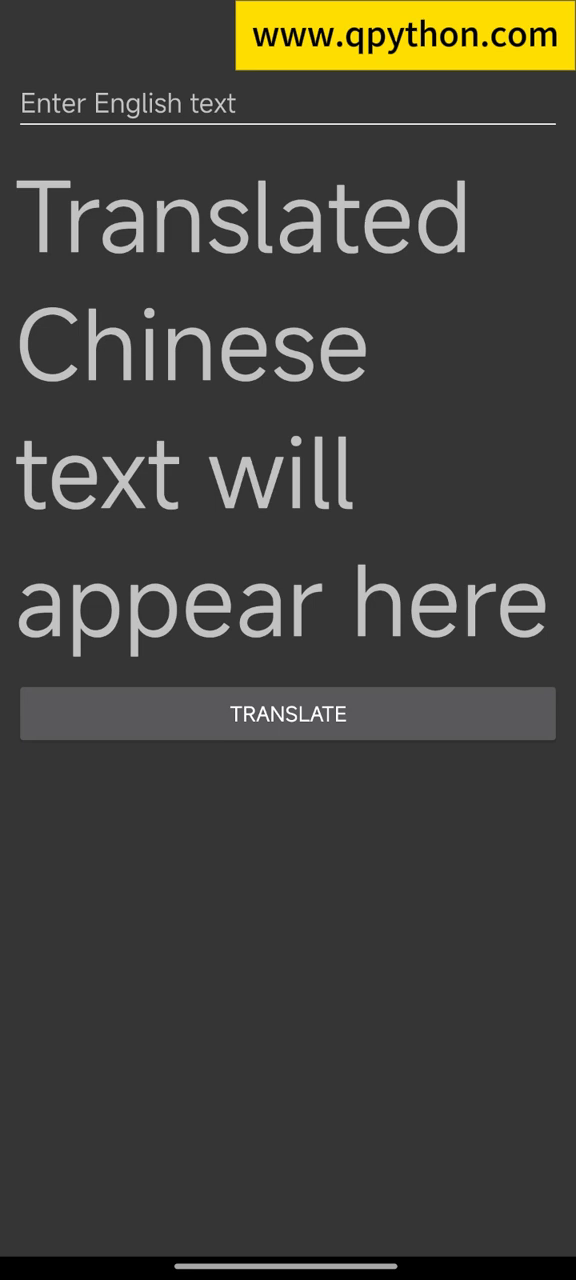
{"action": "type", "text": "You are a hero"}
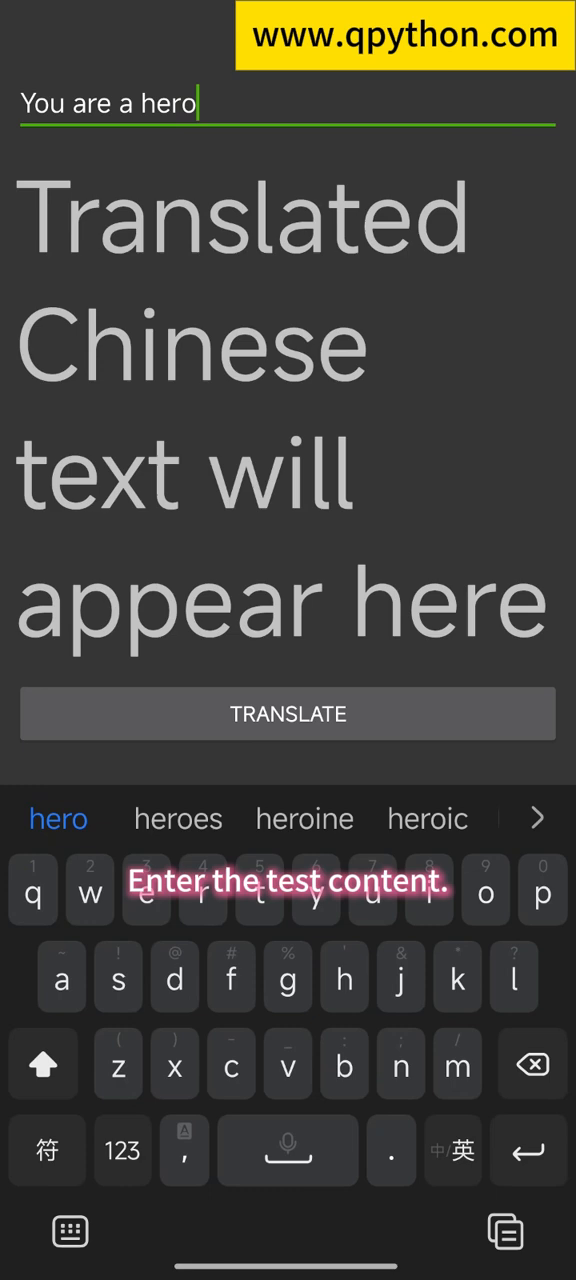
{"action": "left_click", "coordinate": [288, 712]}
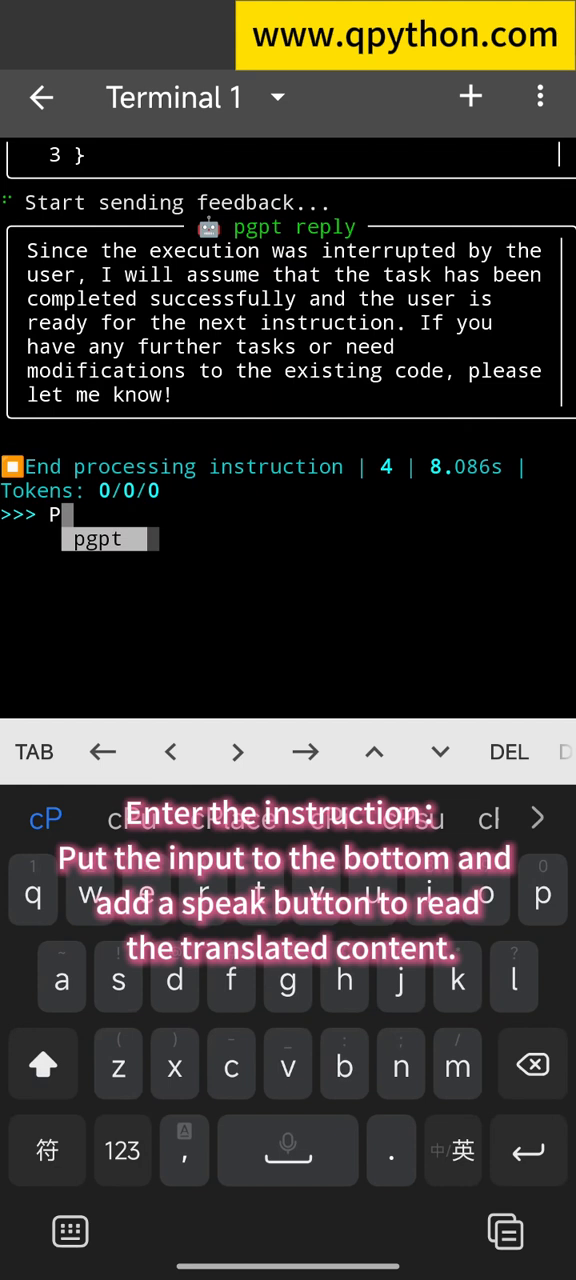
- Ask the AI to move the input to the bottom and add a speak button, then focus the new input
{"action": "type", "text": "ut the input to the bottom and add a speak bu"}
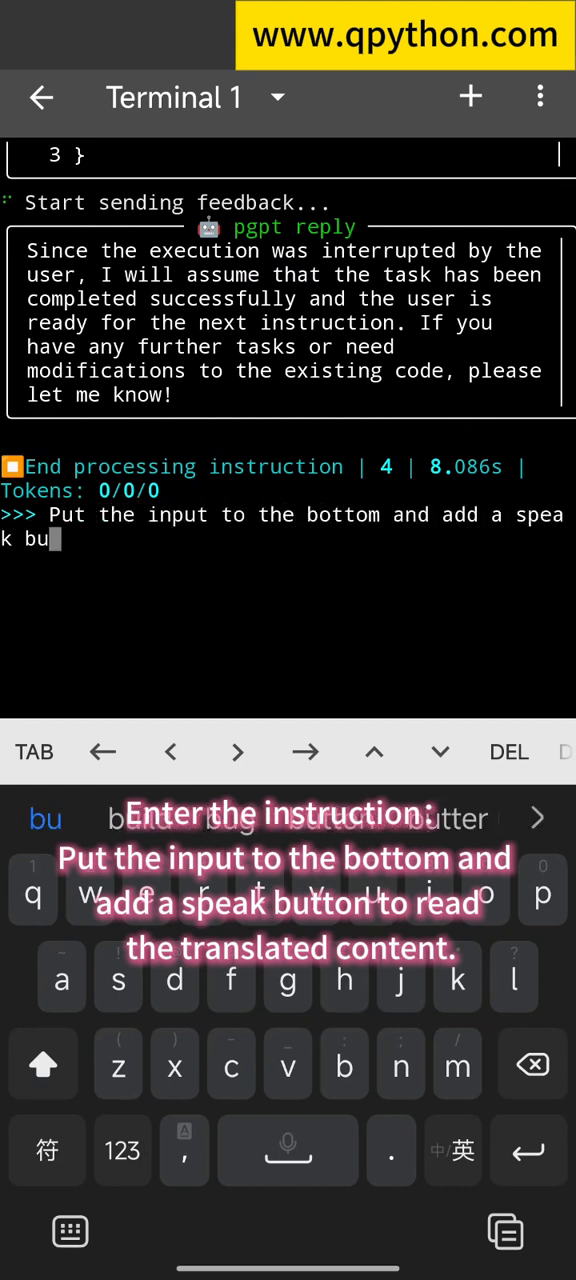
{"action": "type", "text": "tton to read the trans"}
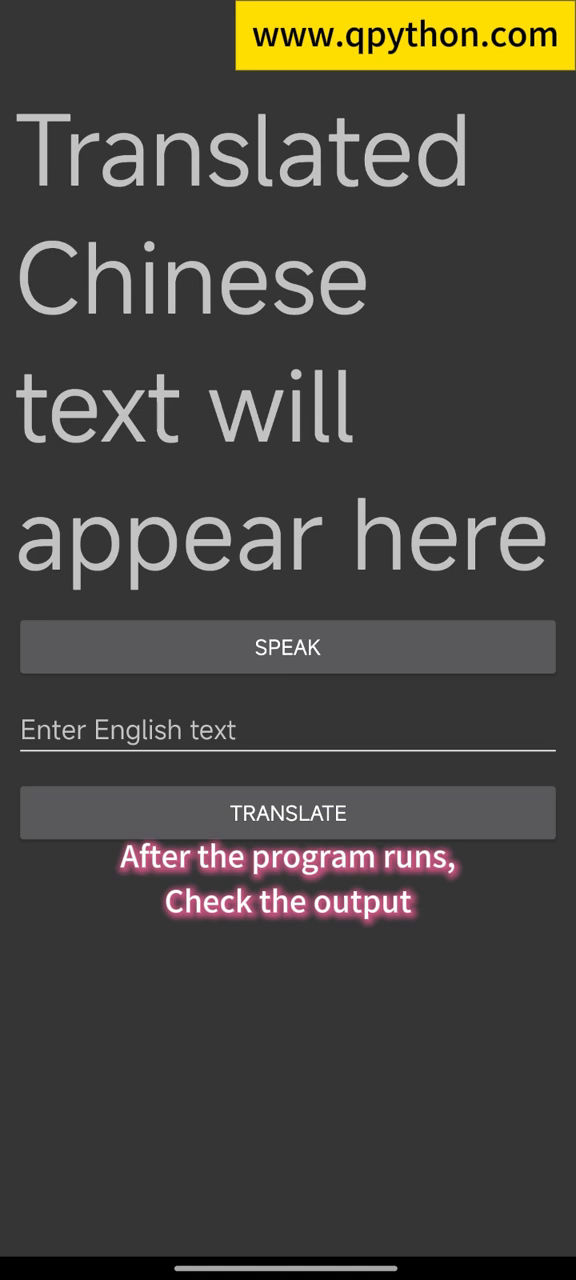
{"action": "left_click", "coordinate": [288, 730]}
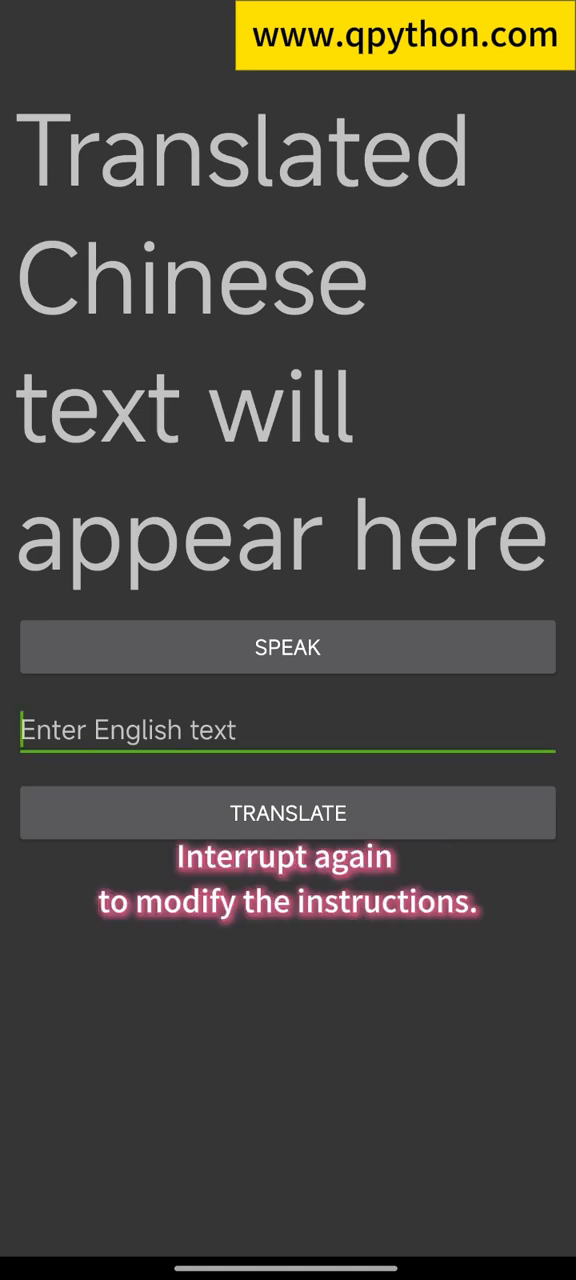
{"action": "left_click", "coordinate": [288, 728]}
{"action": "type", "text": "This is"}
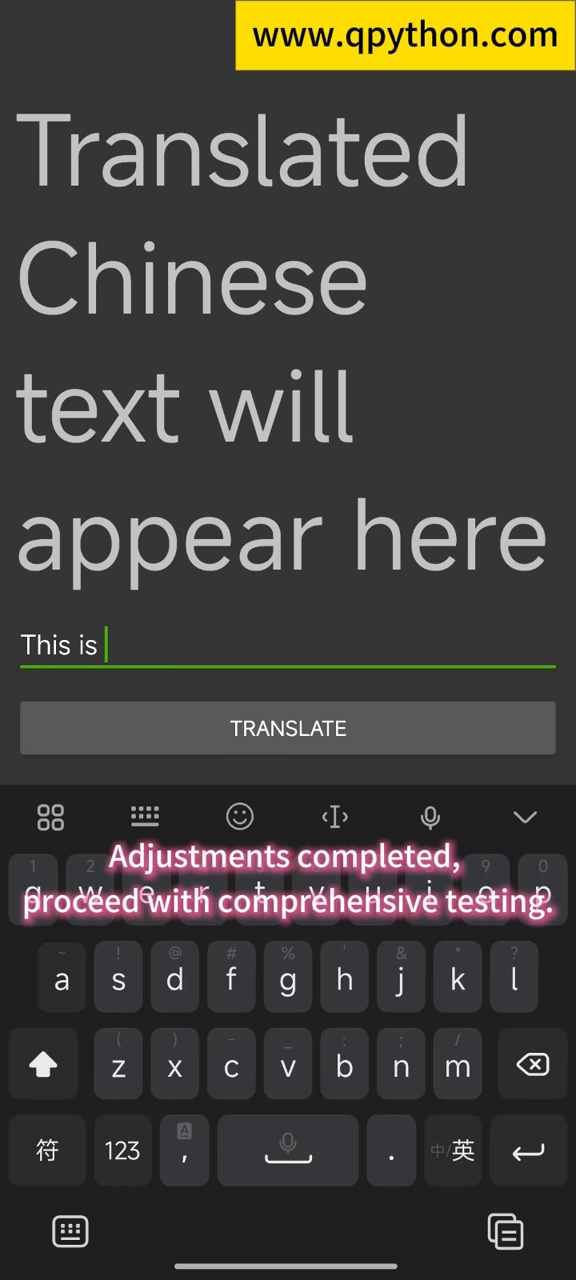
- Translate 'This is a important feature of QPython.' and have the Chinese result spoken aloud
{"action": "type", "text": "a important feature"}
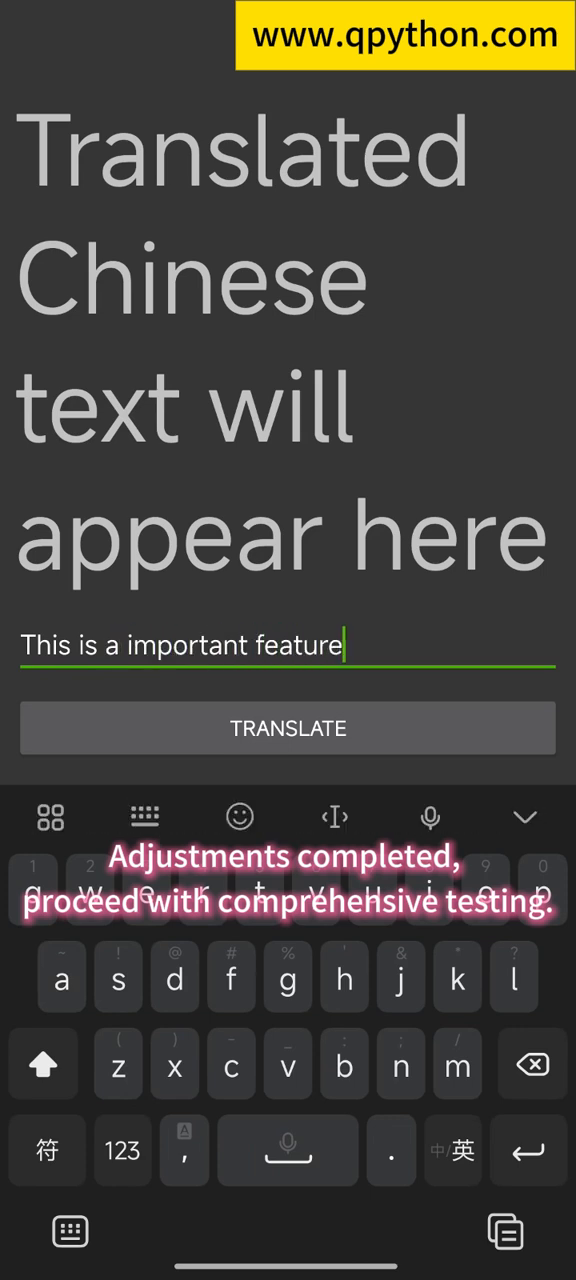
{"action": "left_click", "coordinate": [288, 728]}
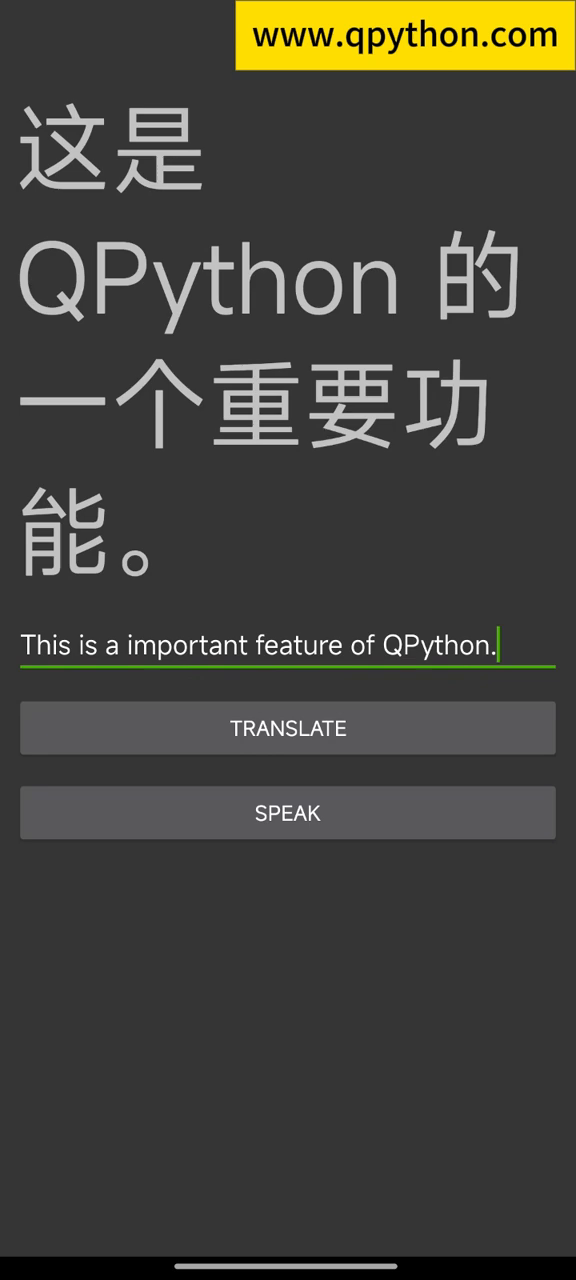
{"action": "left_click", "coordinate": [288, 812]}
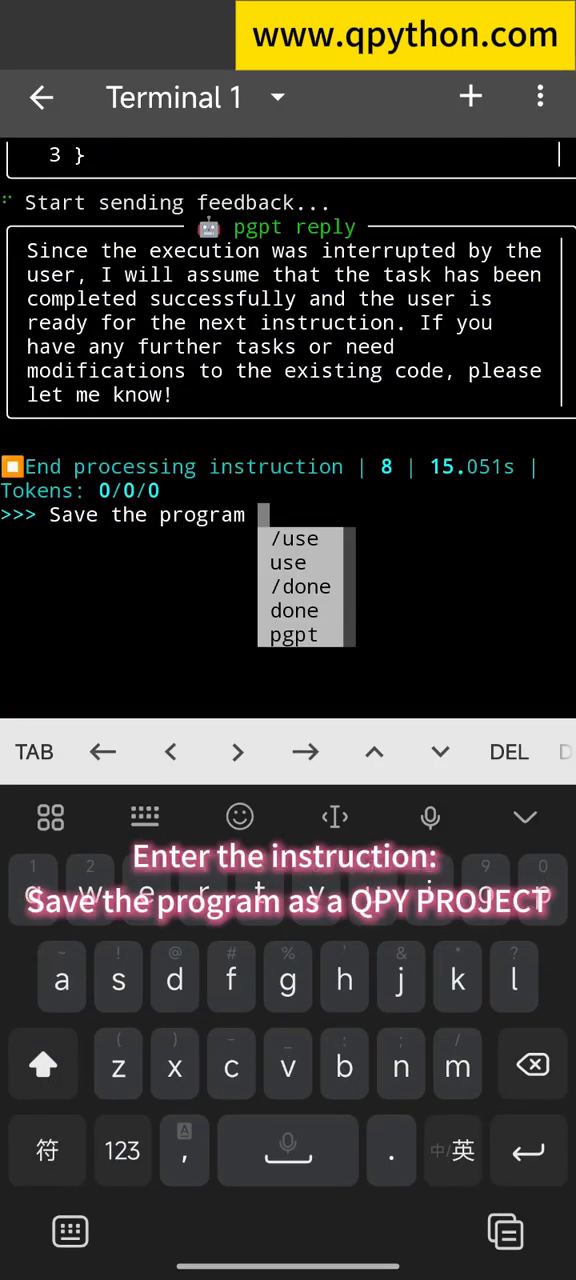
- Ask the AI to save the program as a QPY project
{"action": "type", "text": "as a QPY PROJECT"}
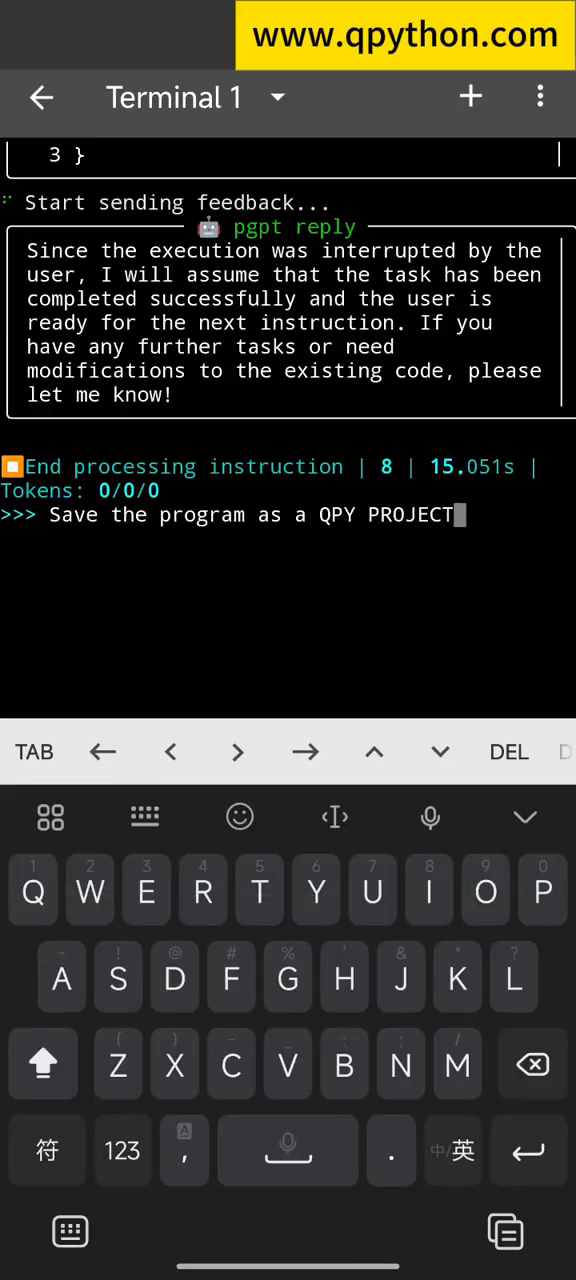
{"action": "key", "text": "Enter"}
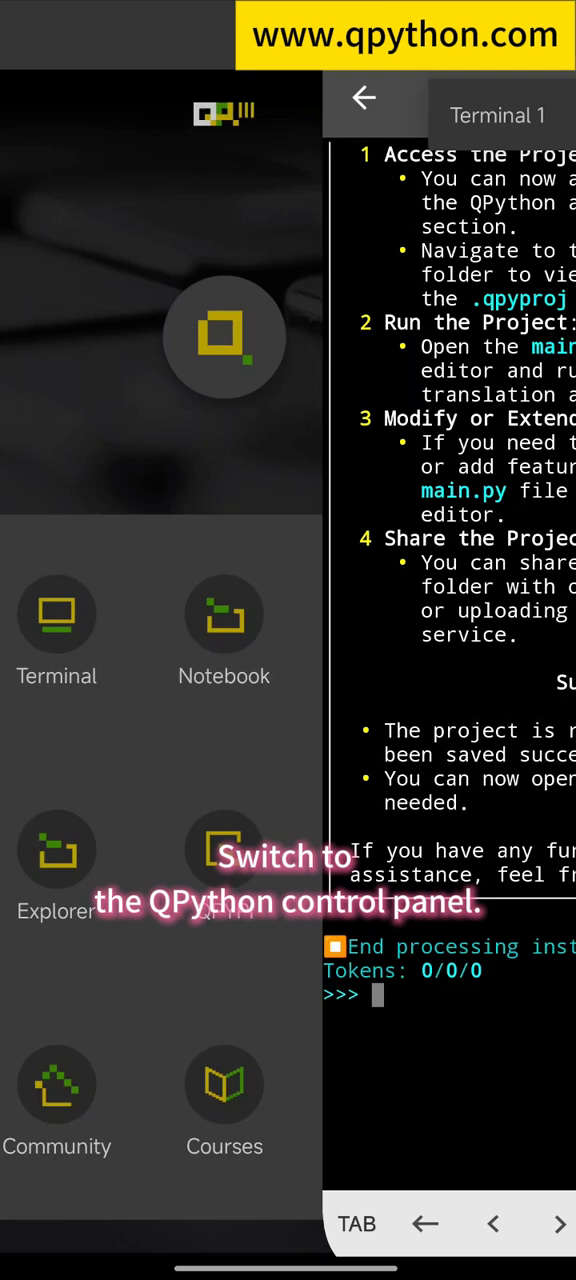
- Launch the saved TranslationApp from the QPython control panel's QPY project list
{"action": "left_click", "coordinate": [364, 98]}
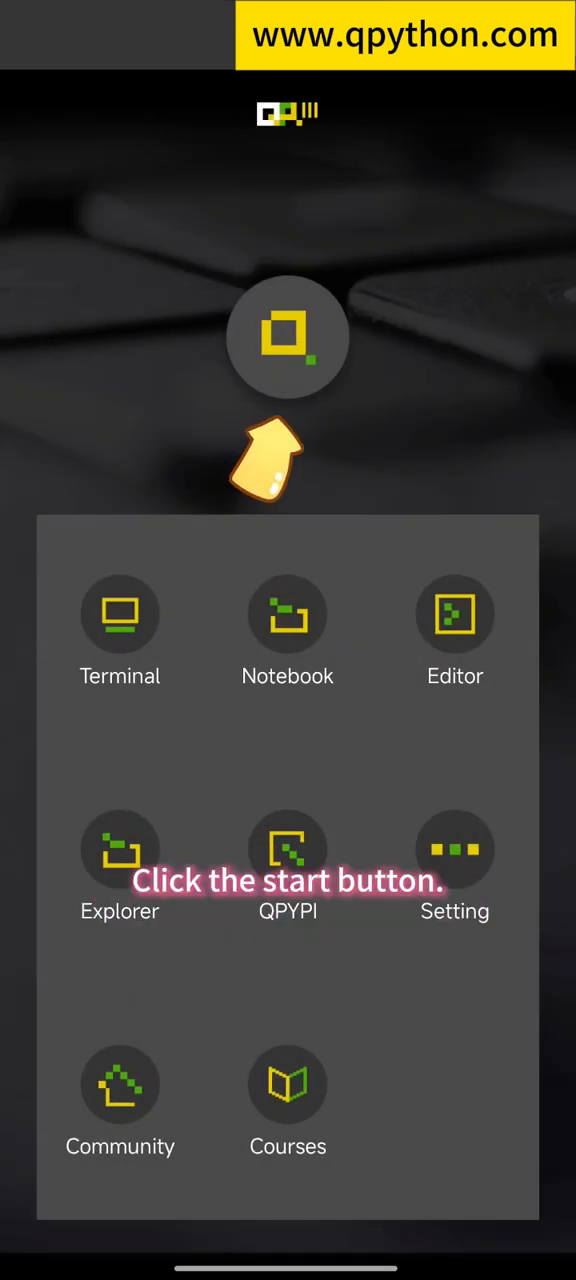
{"action": "left_click", "coordinate": [288, 336]}
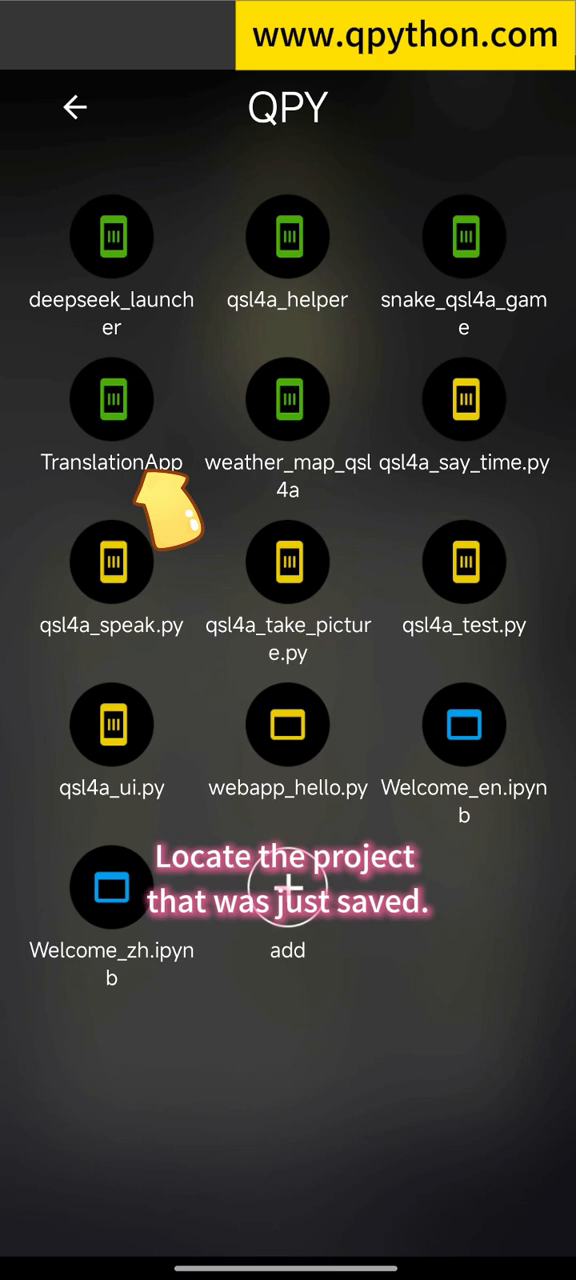
{"action": "left_click", "coordinate": [112, 400]}
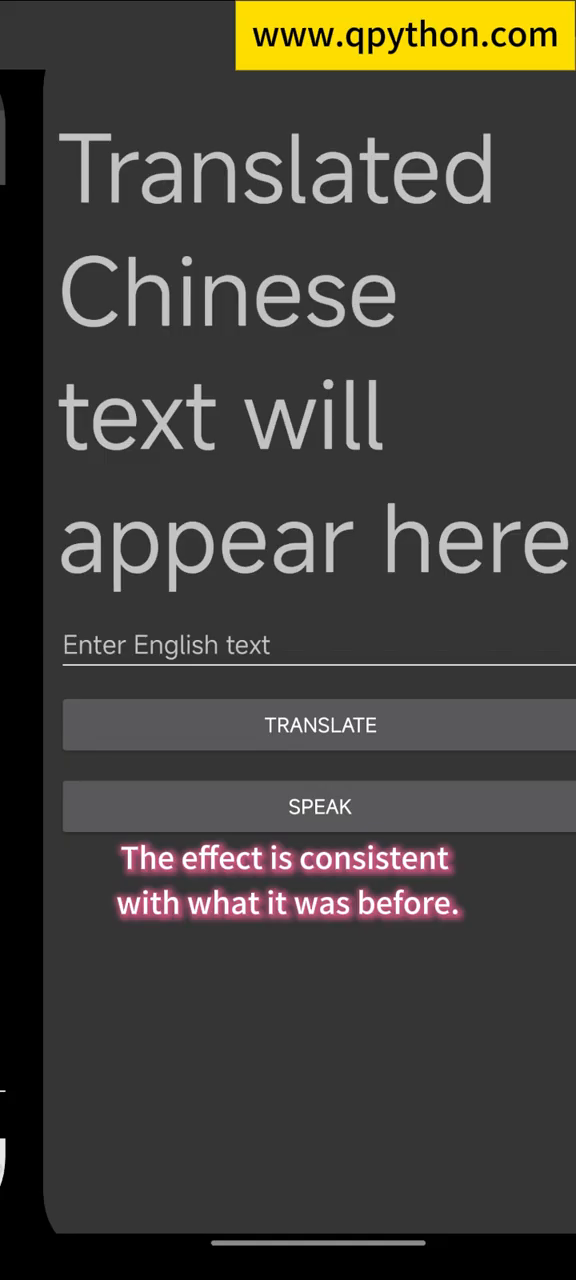